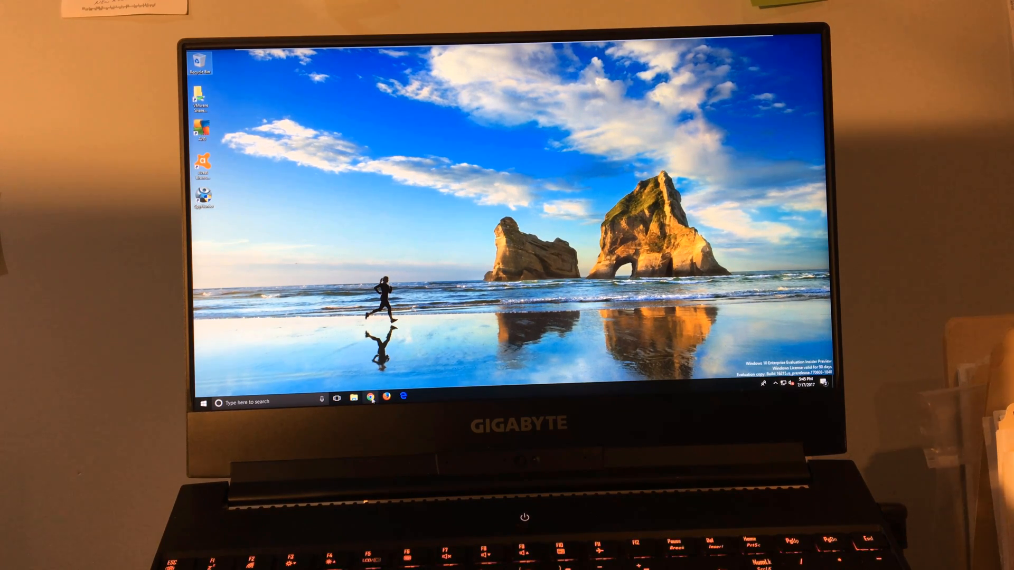
Launch SpyHunter 4 and run a Quick Scan, which detects Initialpage123.com and Launchpage.org objects.
left_click(368, 398)
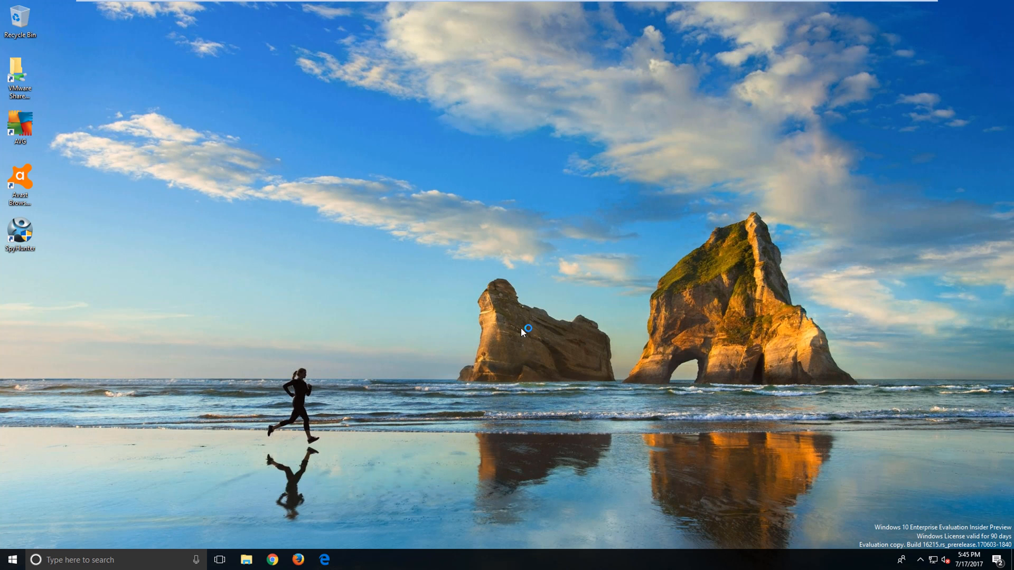
left_click(297, 559)
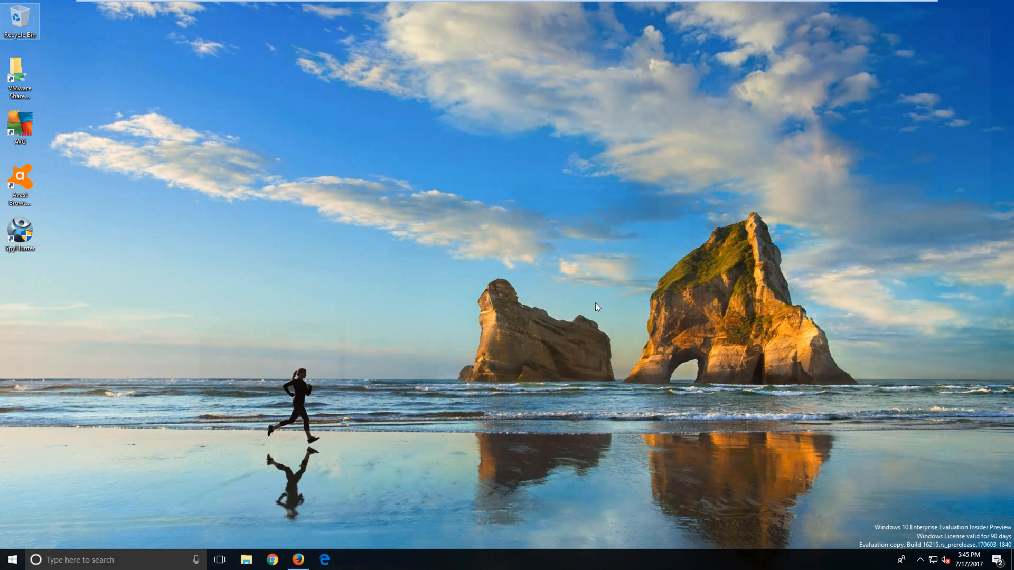
left_click(324, 560)
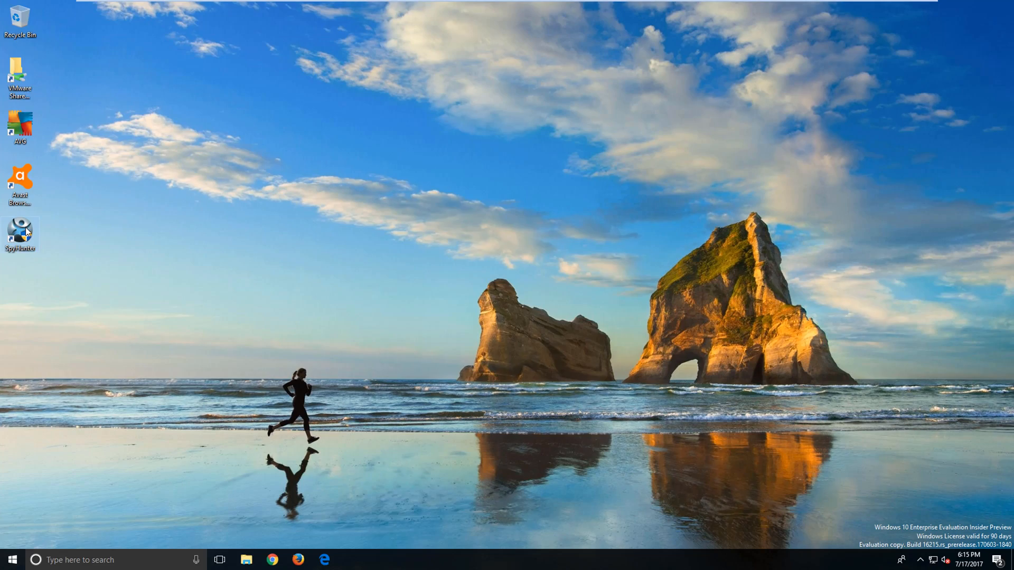
double_click(20, 233)
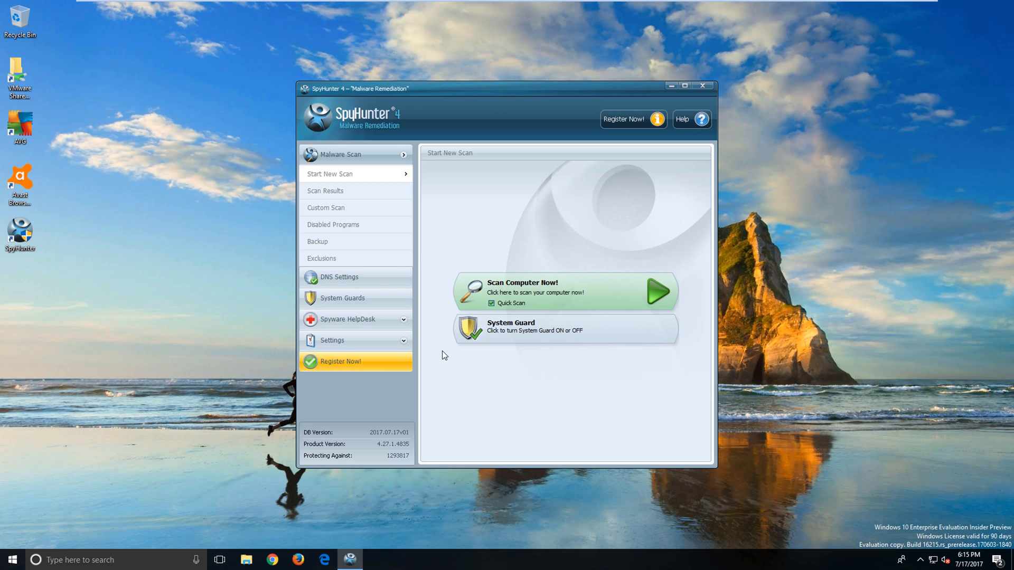
mouse_move(526, 292)
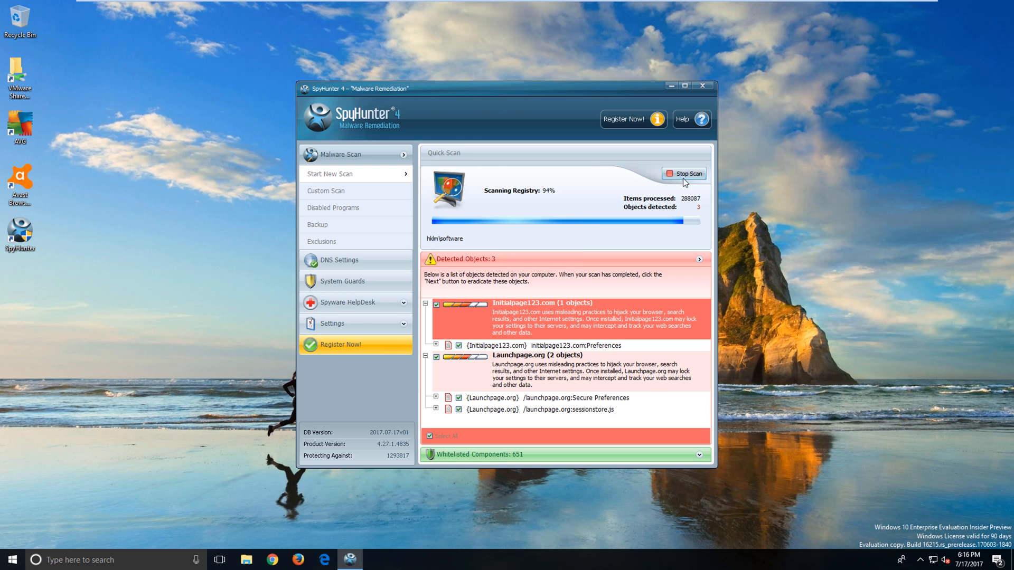
left_click(684, 173)
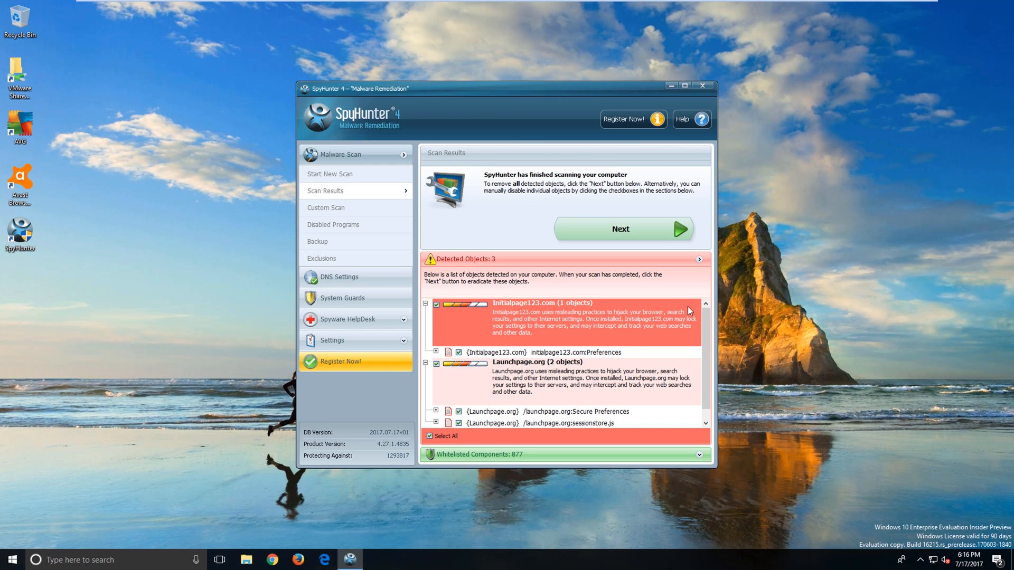
mouse_move(781, 298)
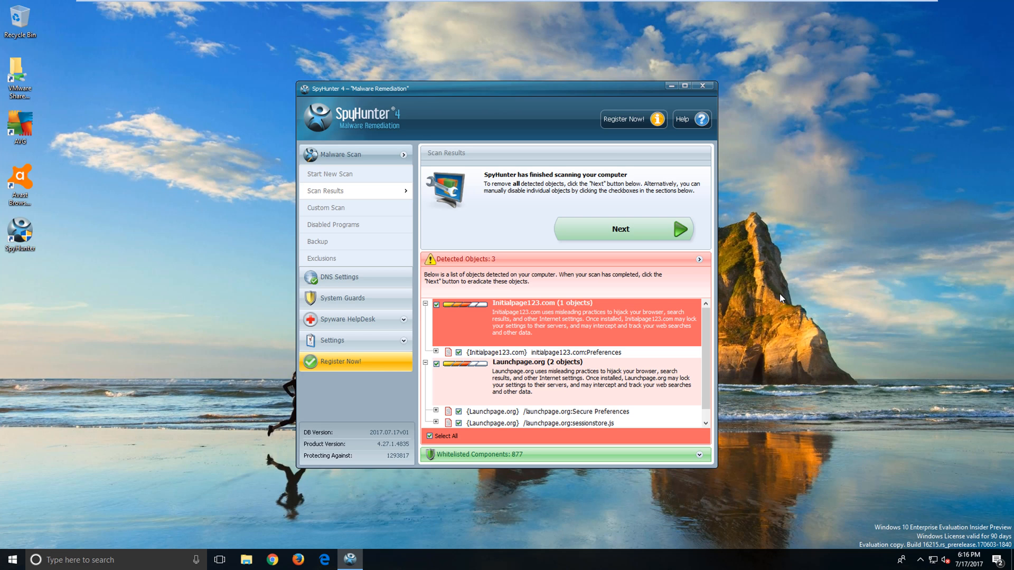
mouse_move(796, 361)
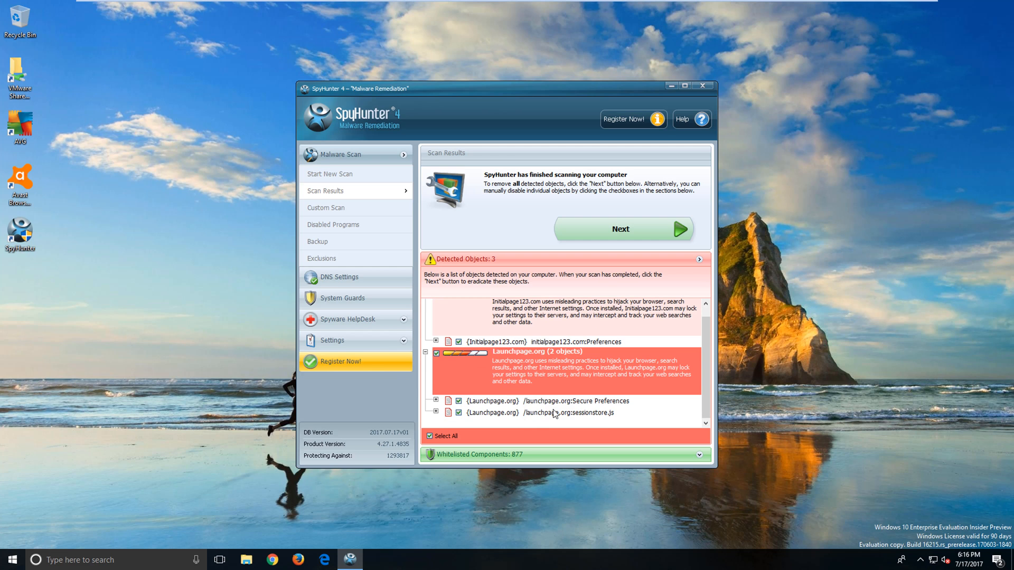
mouse_move(745, 395)
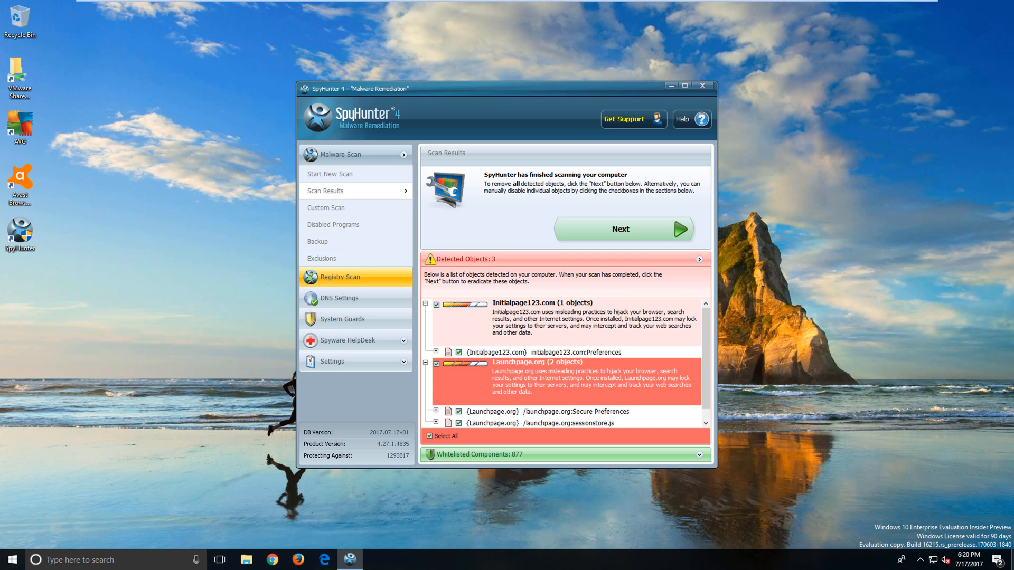
Remove the three detected objects and restart the PC to complete removal.
left_click(622, 229)
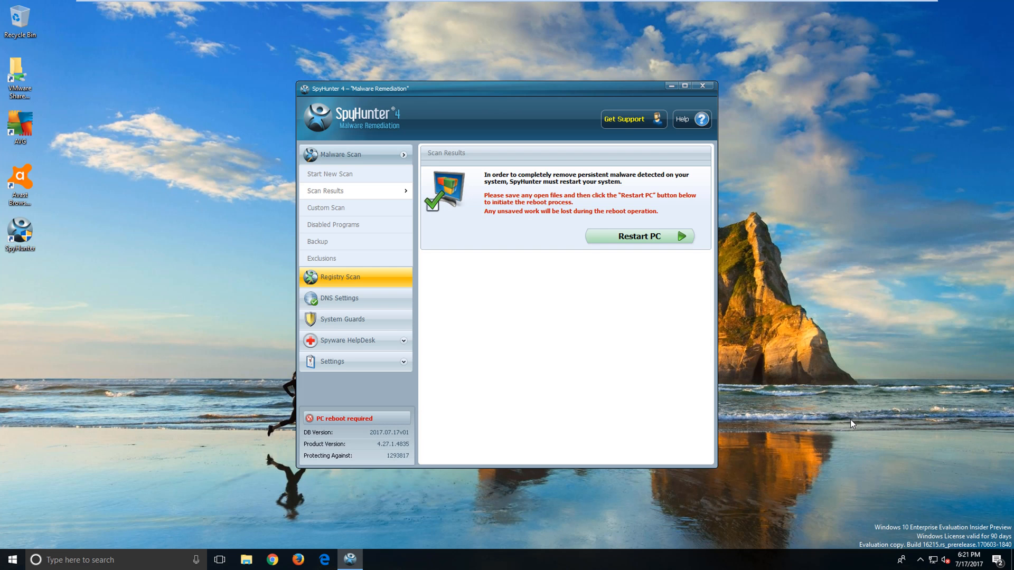
mouse_move(639, 236)
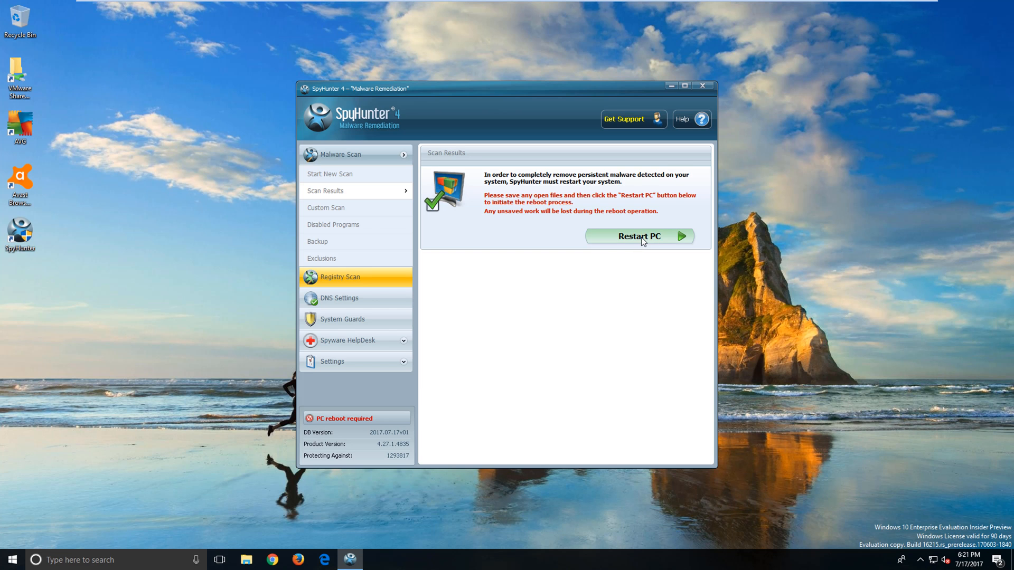
left_click(639, 236)
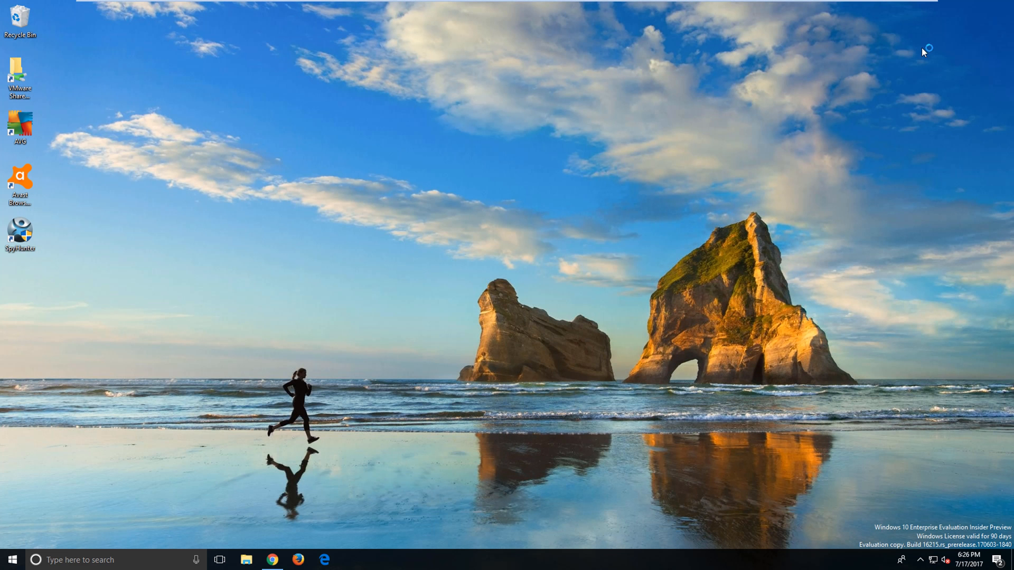
mouse_move(625, 346)
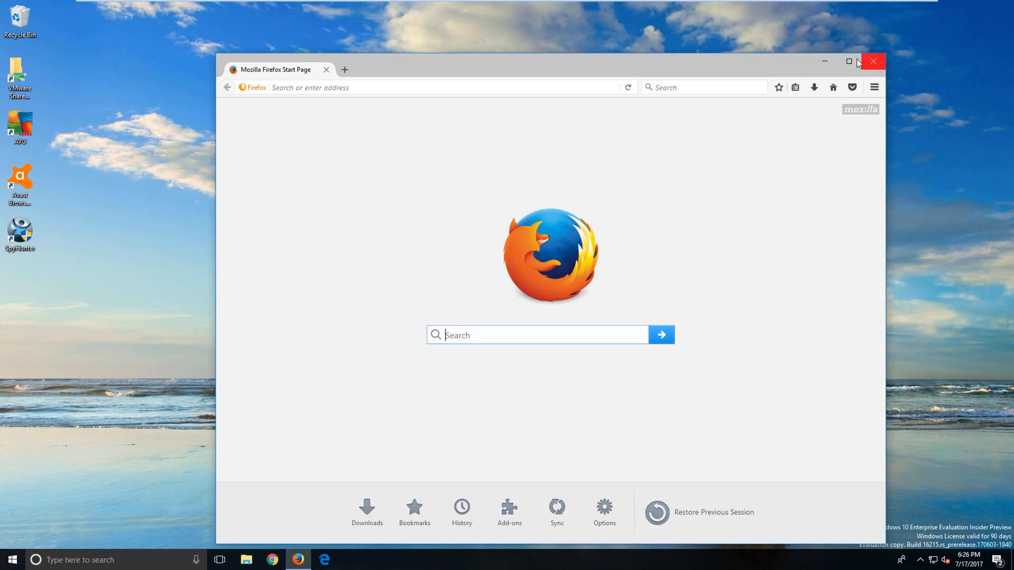
Confirm Firefox opens to its default Start Page, then close it.
left_click(849, 61)
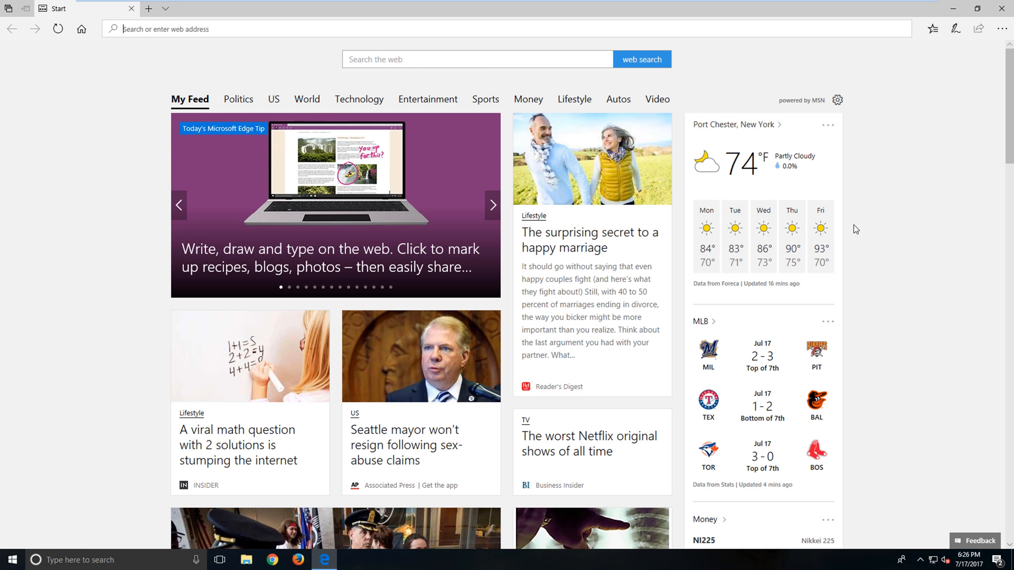
left_click(477, 59)
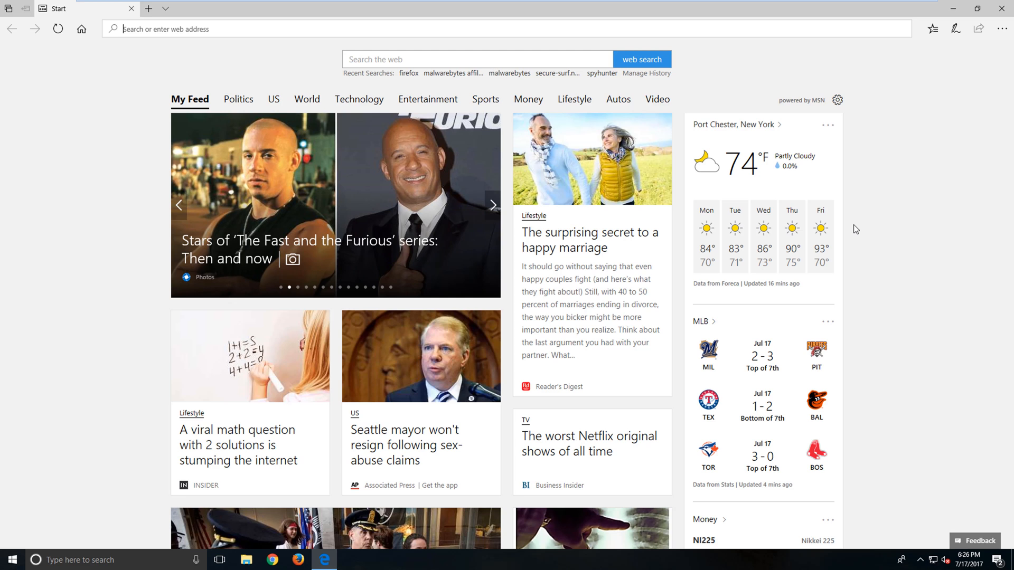
left_click(493, 205)
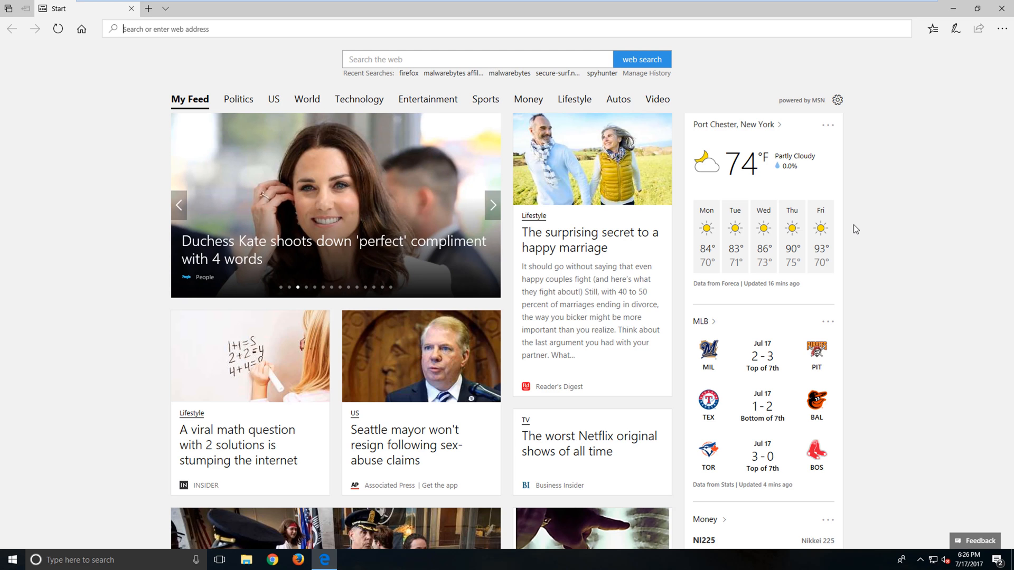